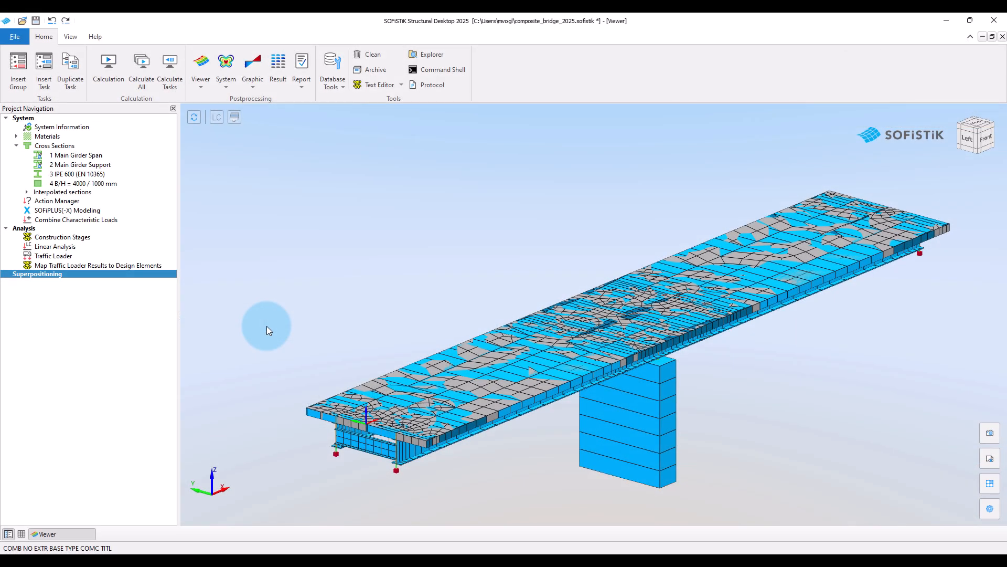
mouse_move(74, 315)
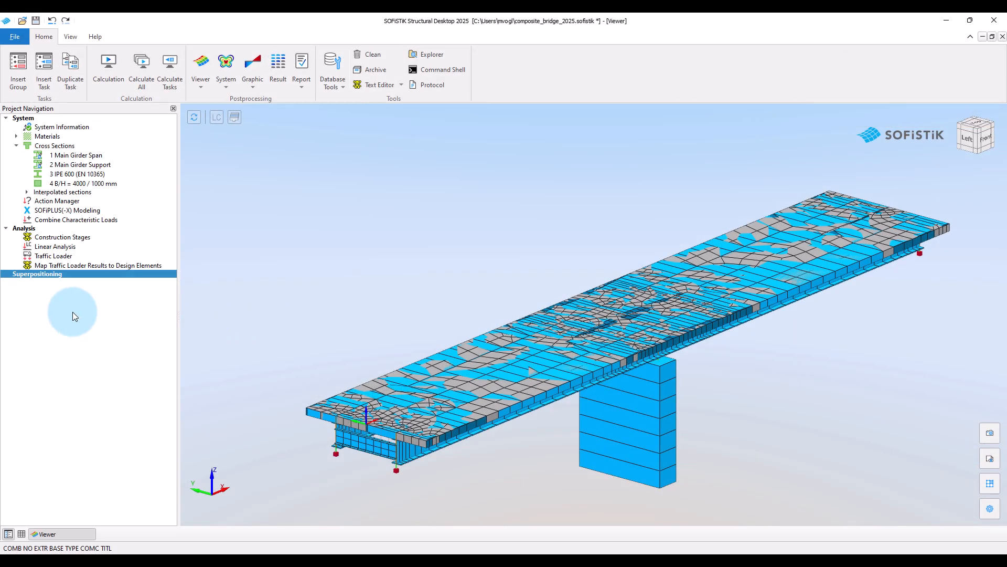
Insert a new task into the Superpositioning group and open it for editing.
right_click(38, 273)
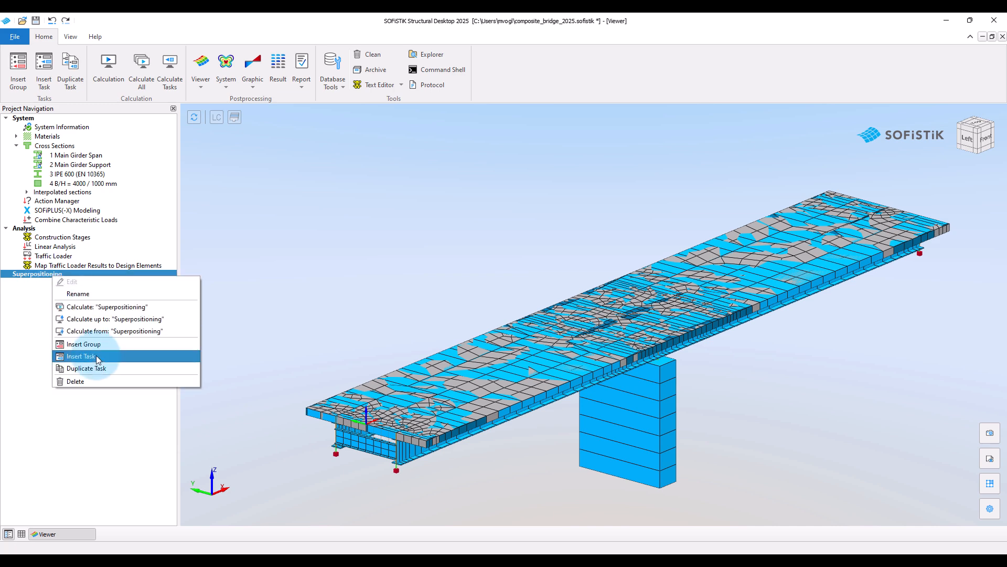
click(82, 357)
text(Superposi)
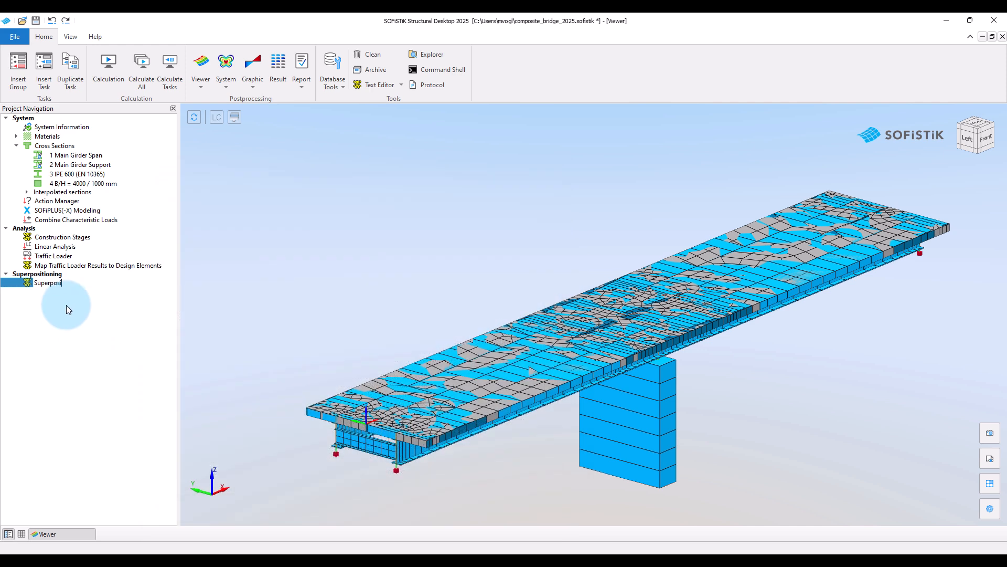
double_click(47, 282)
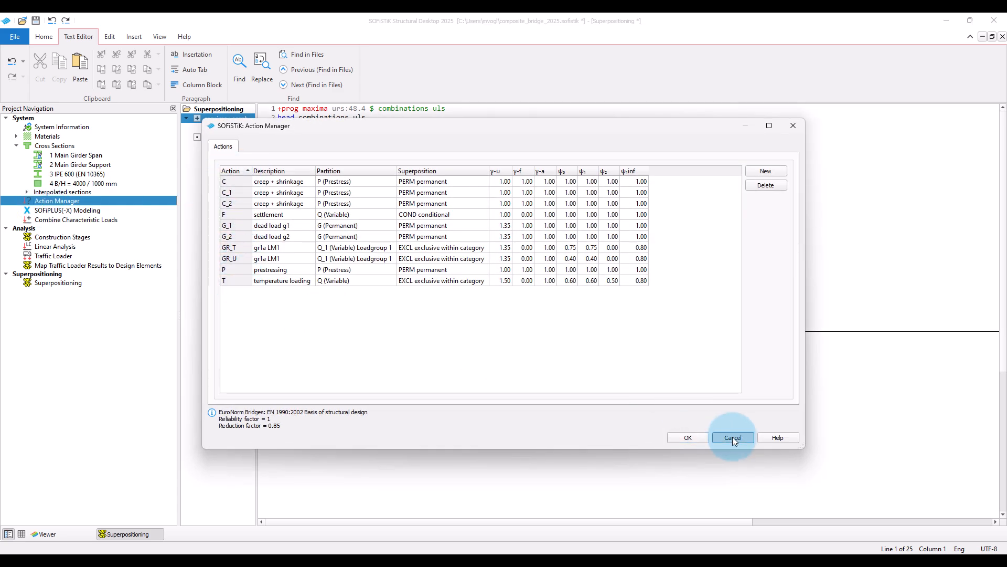
Cancel the Action Manager dialog, leaving the MAXIMA uls t_1 script unchanged.
click(733, 437)
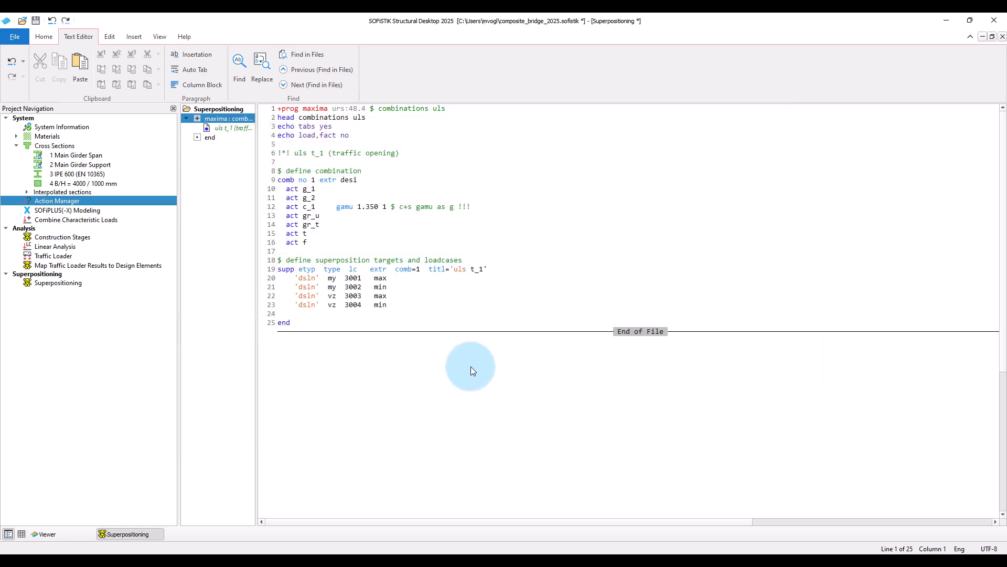
mouse_move(497, 251)
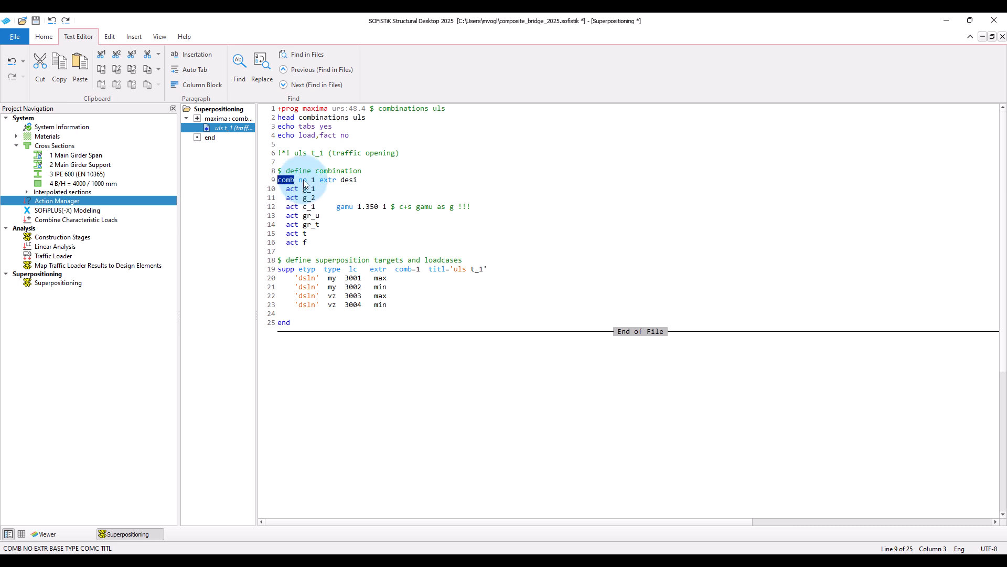
double_click(302, 179)
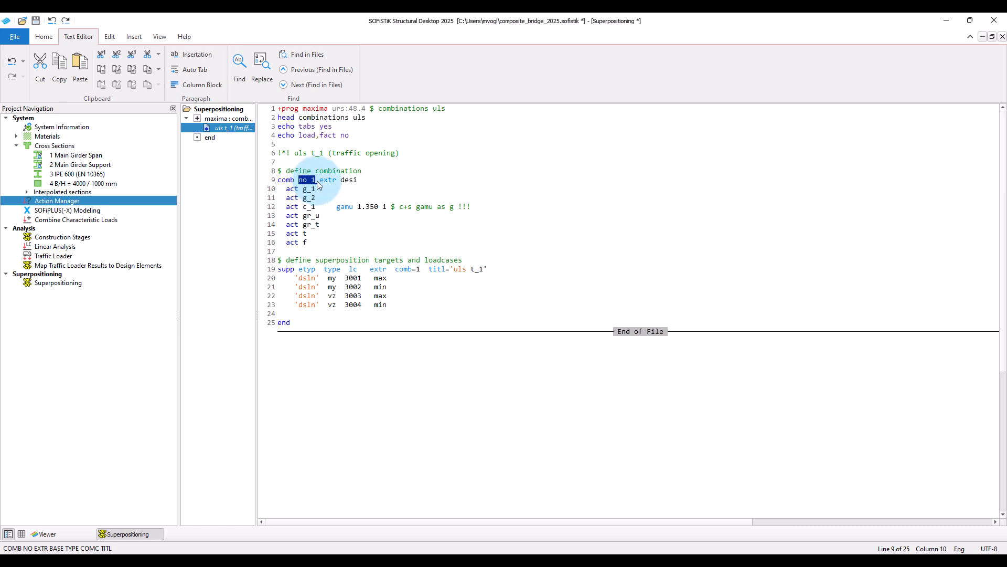
mouse_move(330, 182)
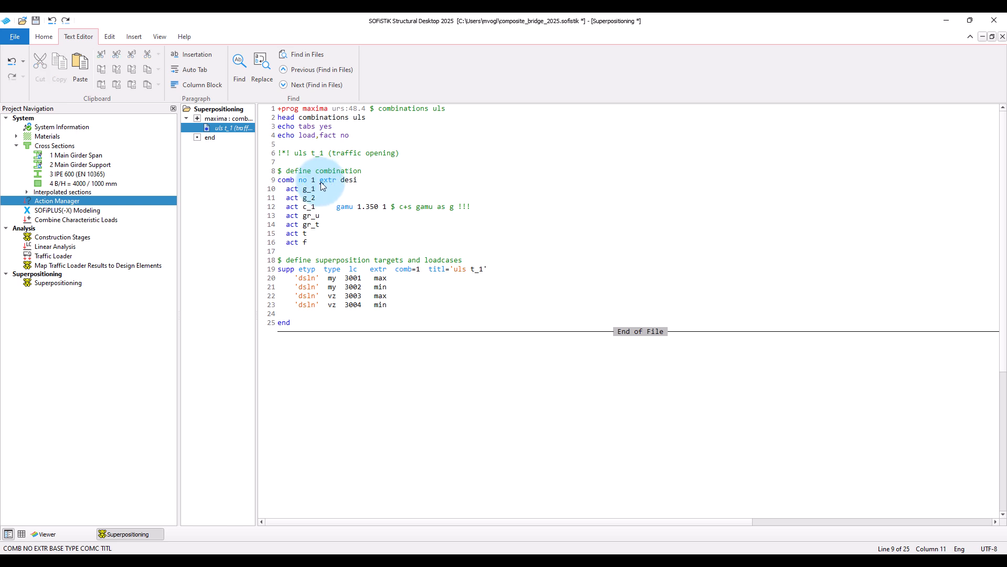
drag(319, 180, 361, 179)
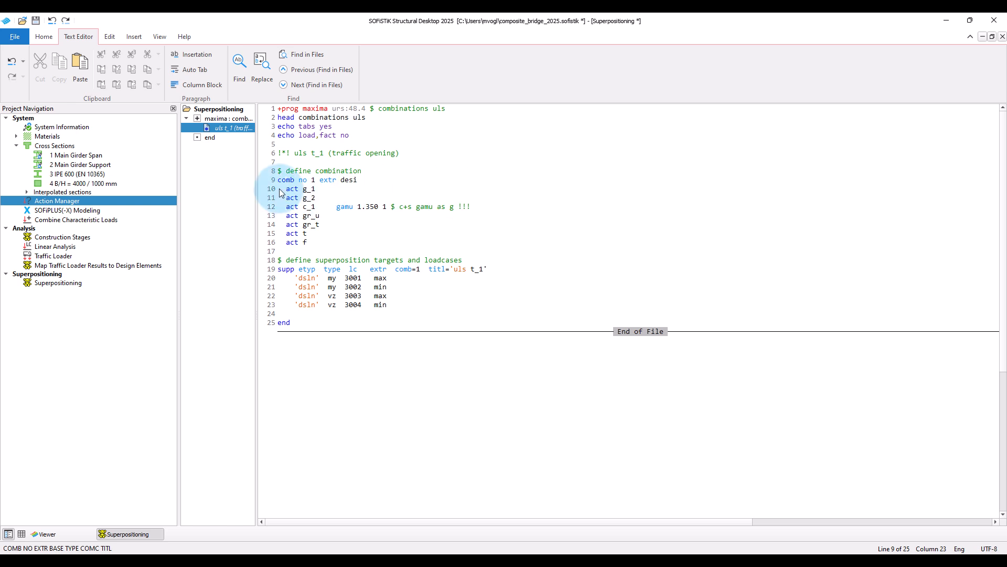
drag(281, 188, 332, 198)
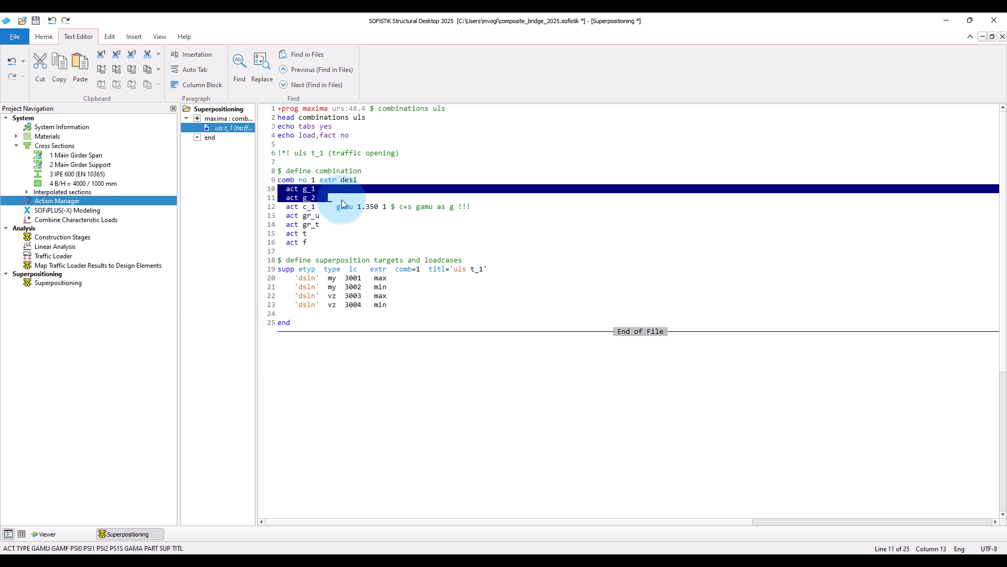
click(283, 213)
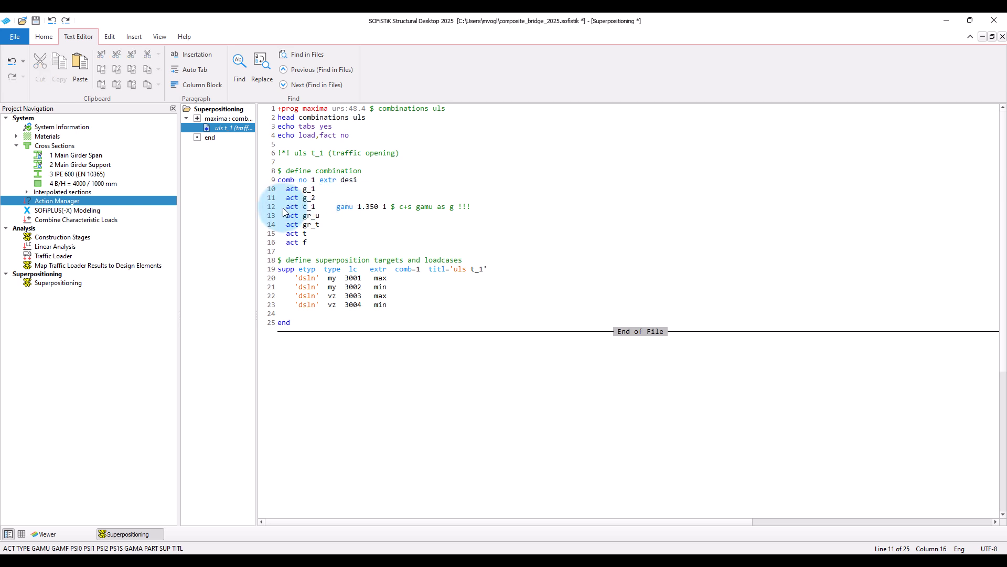
double_click(298, 207)
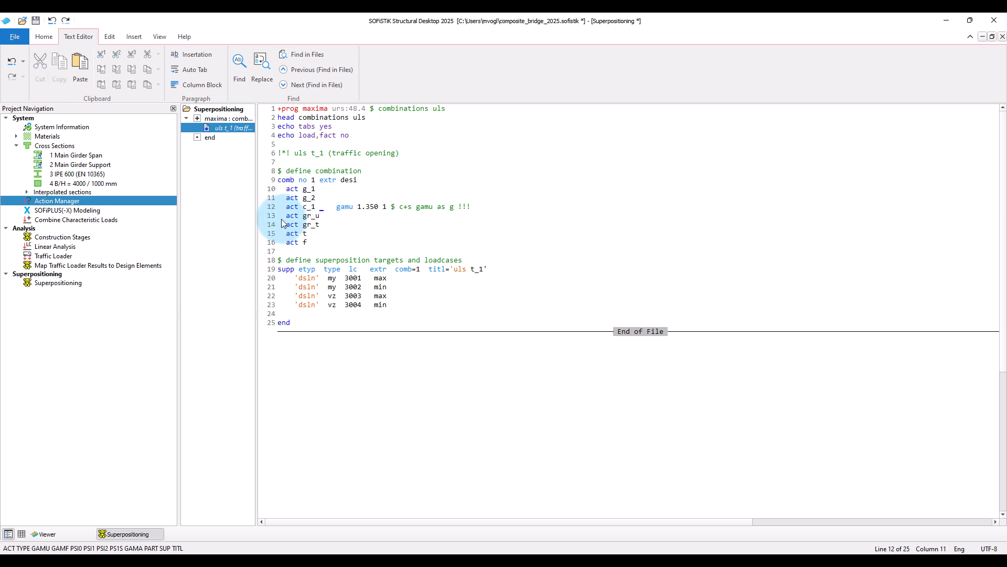
drag(302, 215, 333, 225)
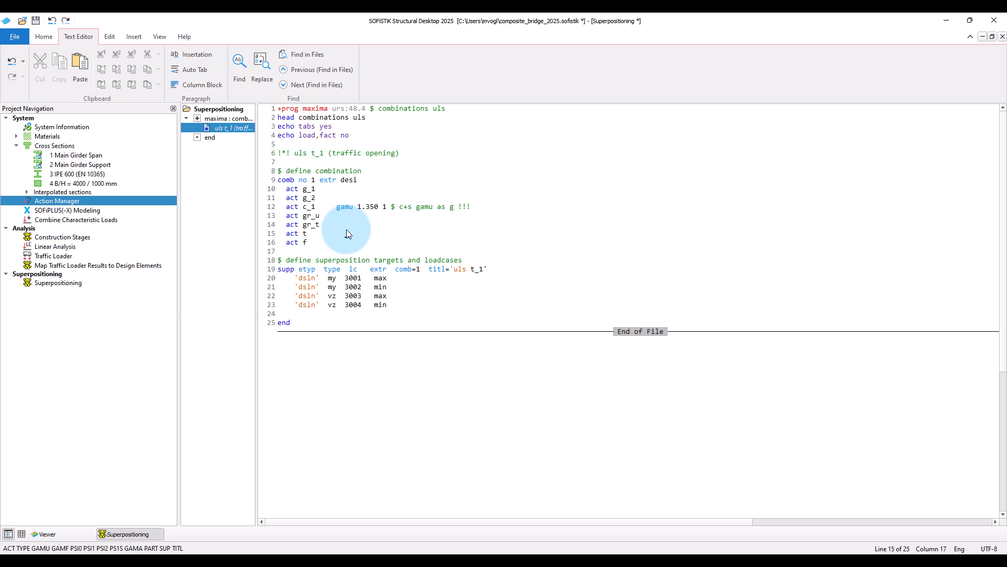
mouse_move(281, 238)
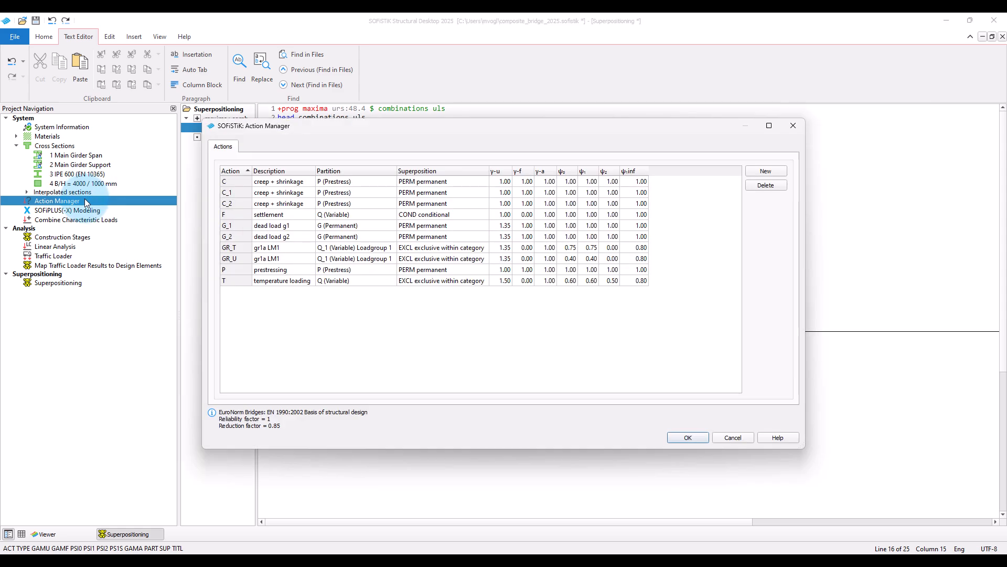
mouse_move(494, 120)
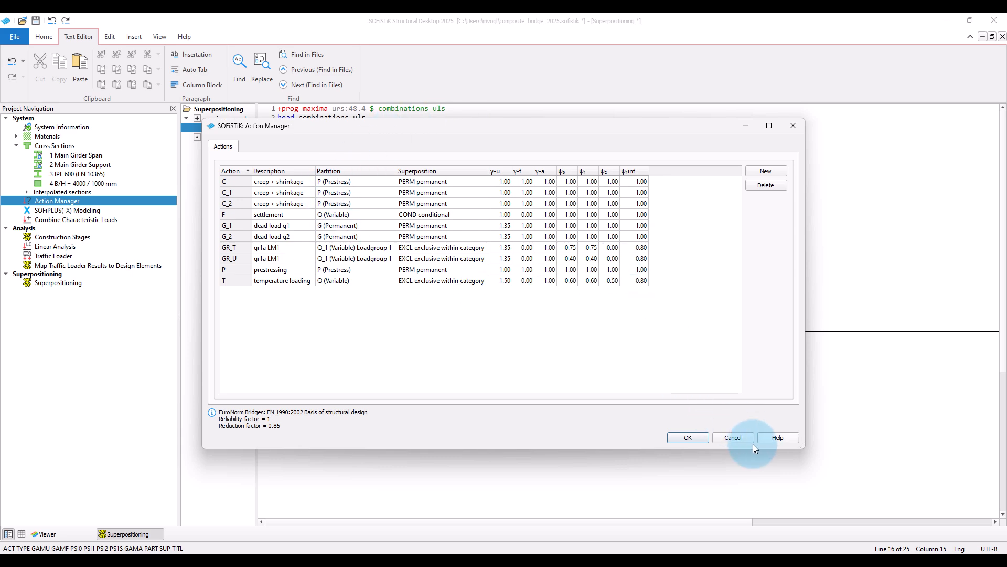
click(733, 436)
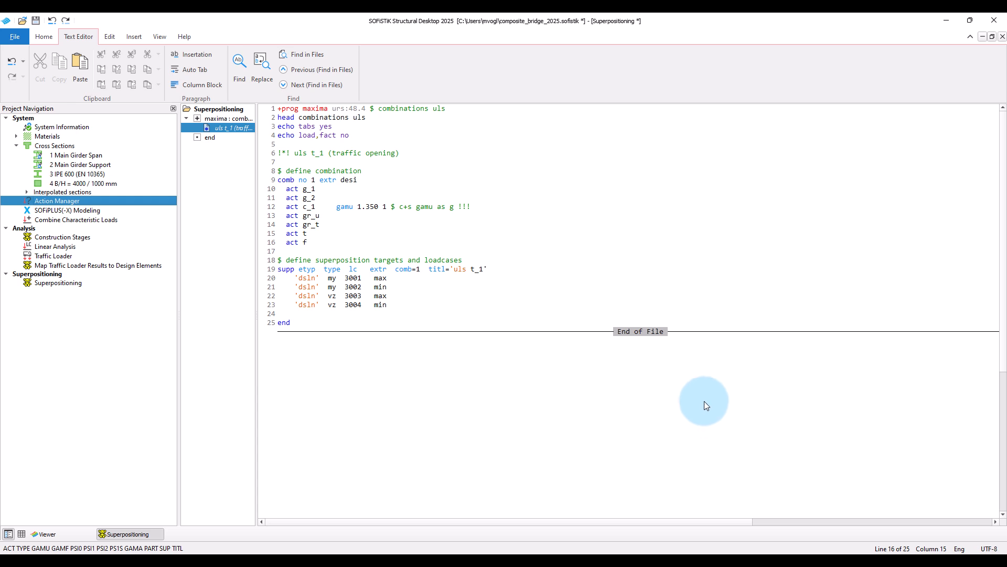
mouse_move(344, 212)
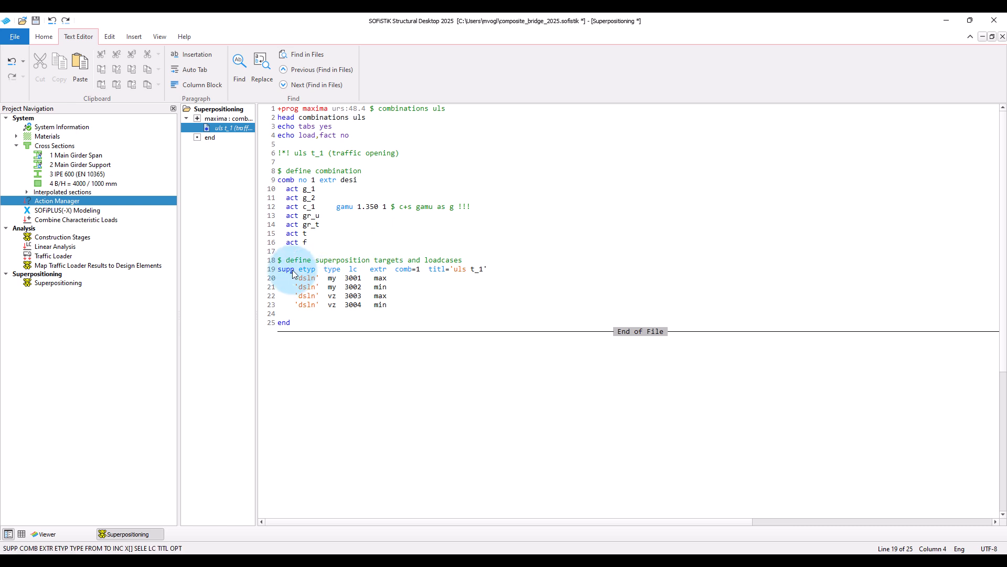
click(469, 313)
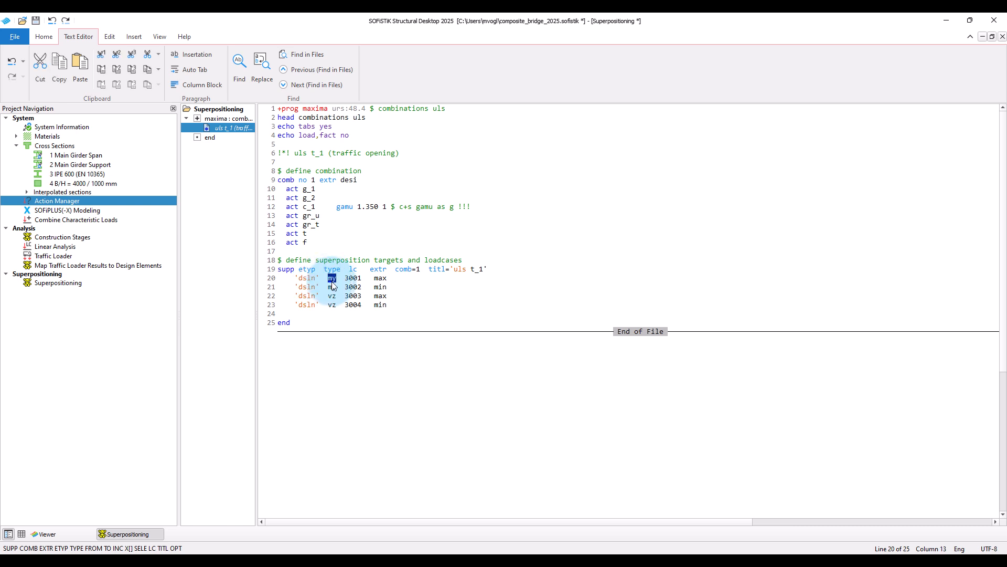
click(333, 296)
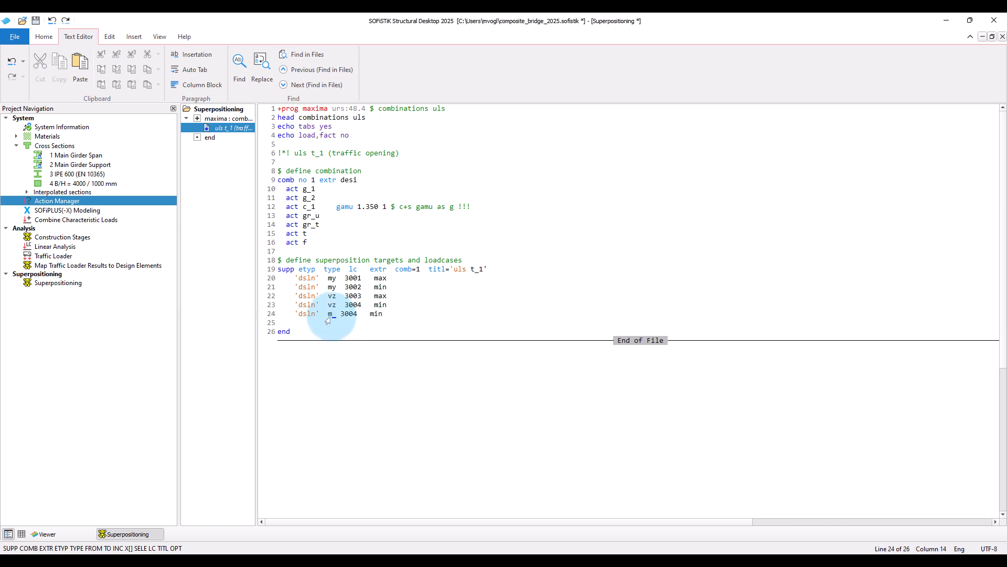
text(t)
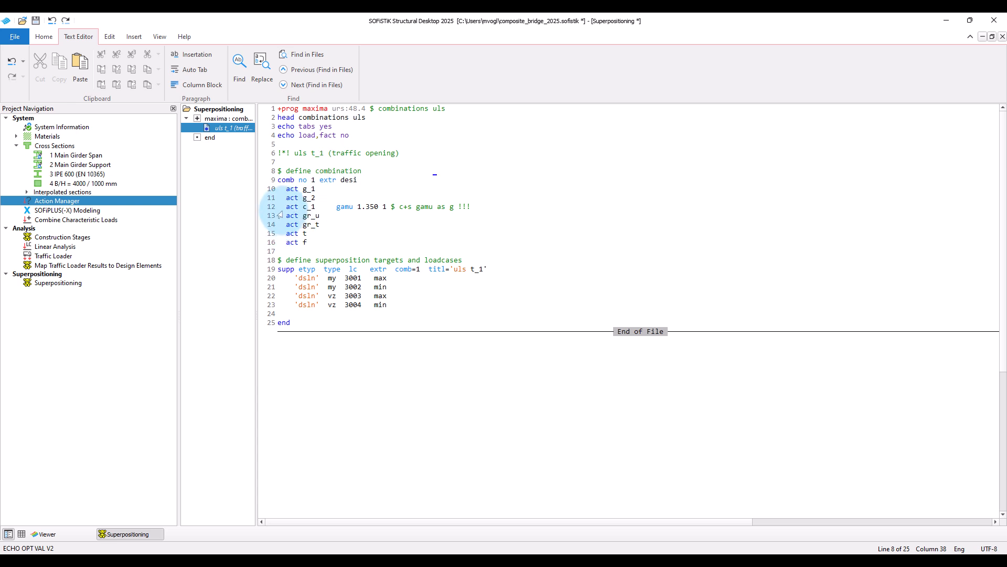
double_click(299, 207)
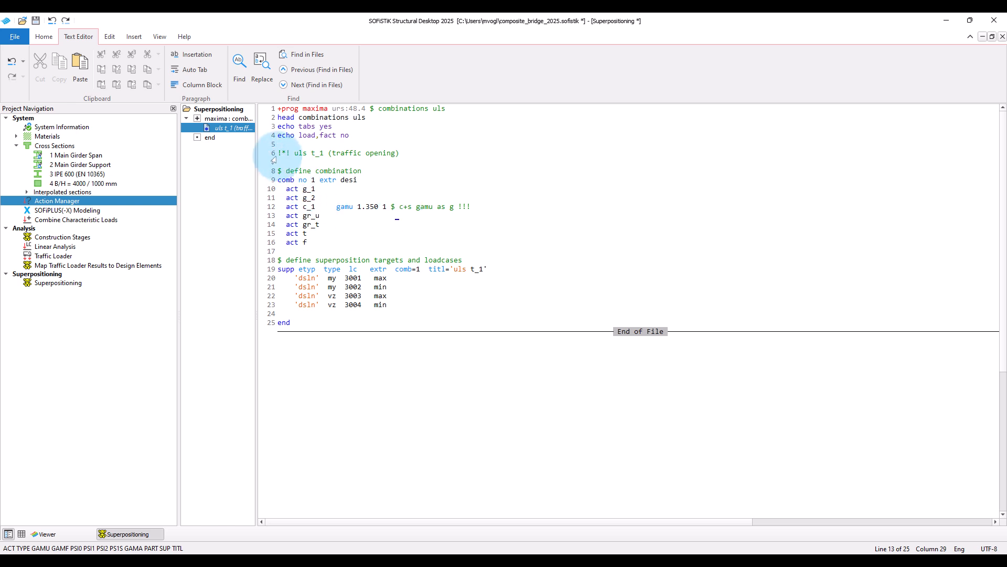
Copy the uls t_1 block below the original and retitle the copy 'end of life cycle'.
drag(271, 153, 415, 305)
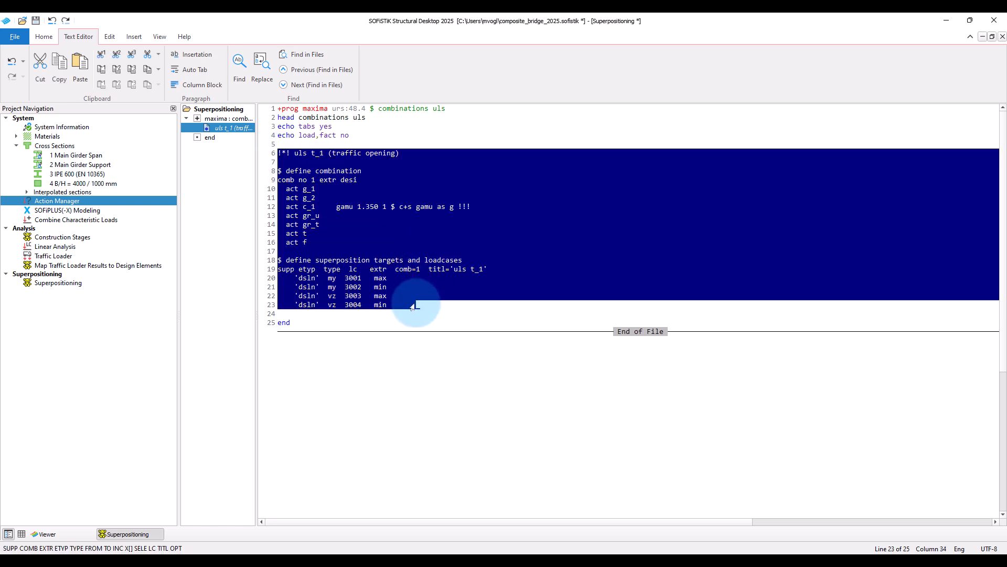
click(415, 305)
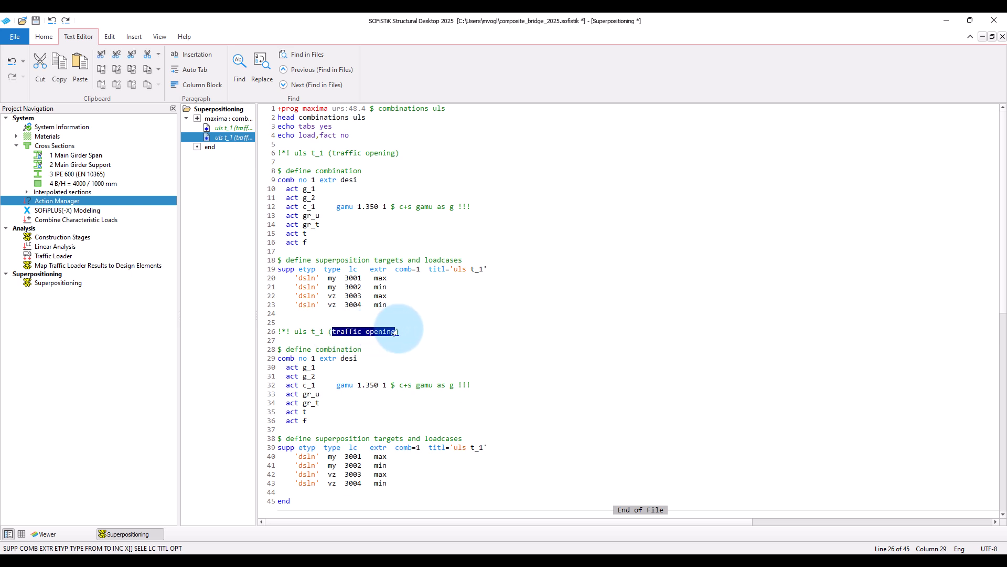
text(end of life cycle)
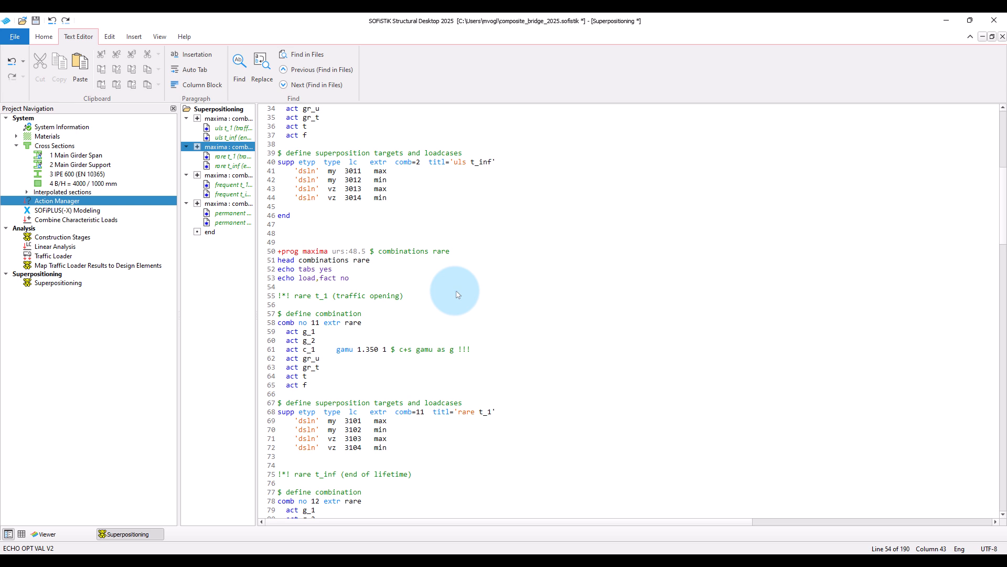
scroll(down, 3)
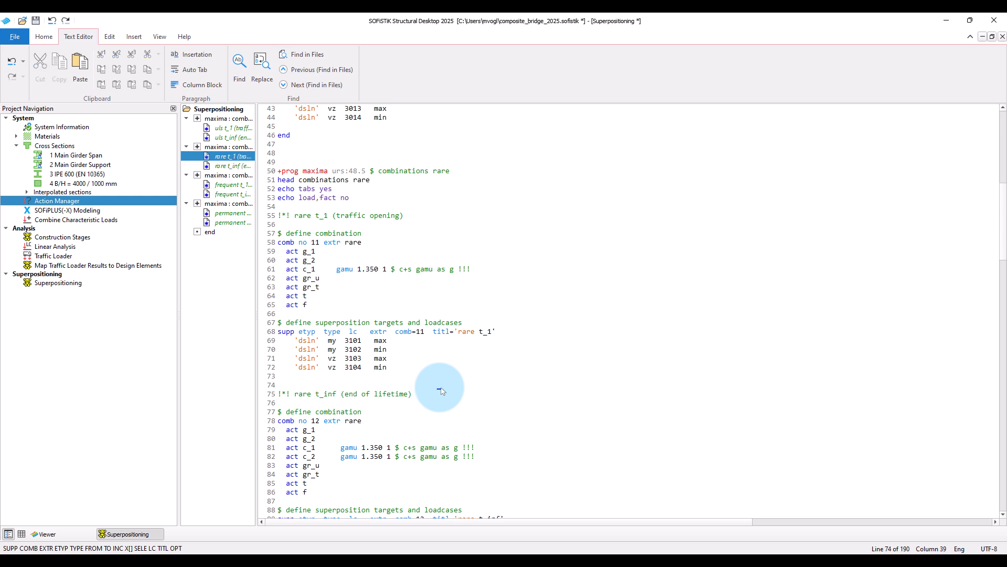
mouse_move(445, 387)
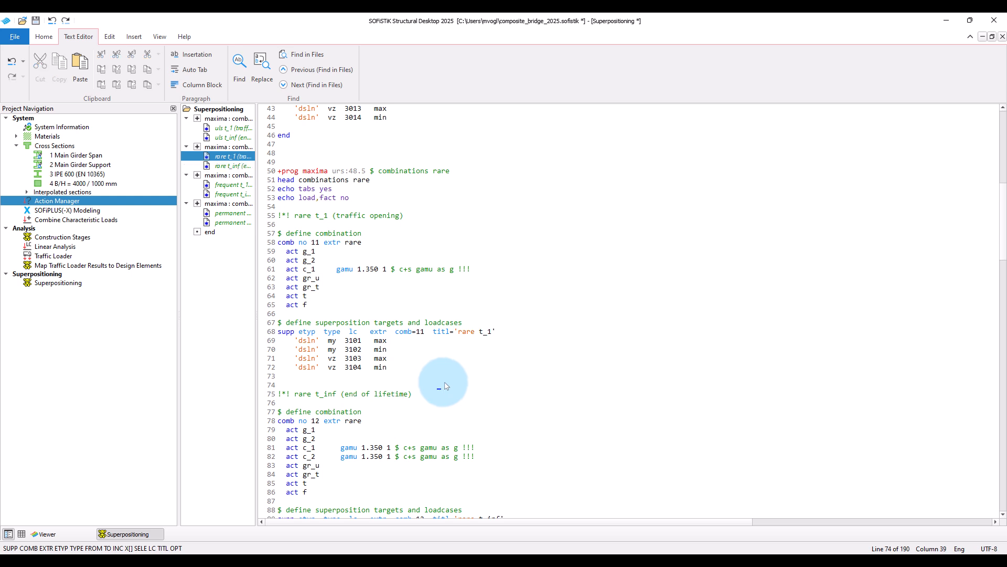
mouse_move(359, 248)
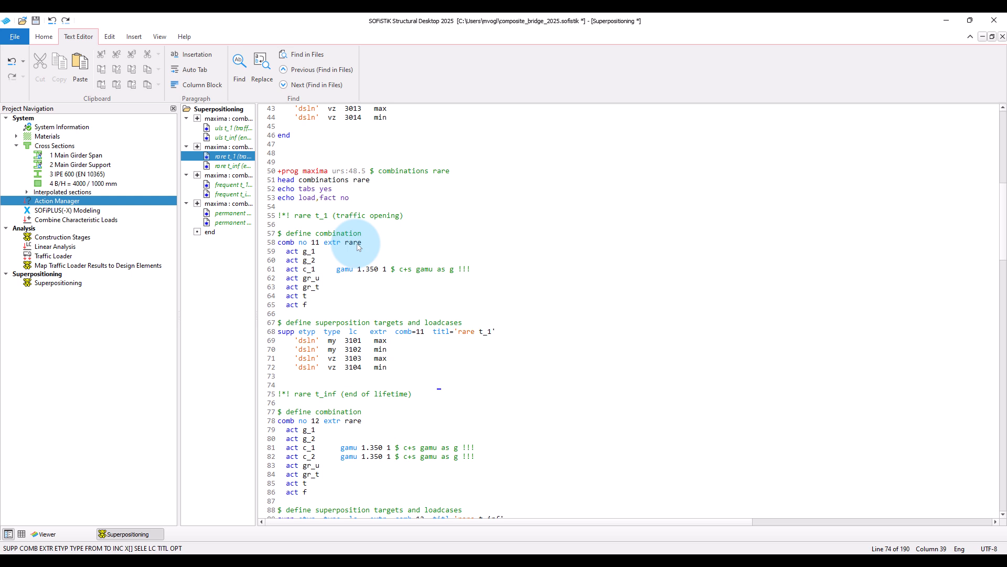
double_click(353, 242)
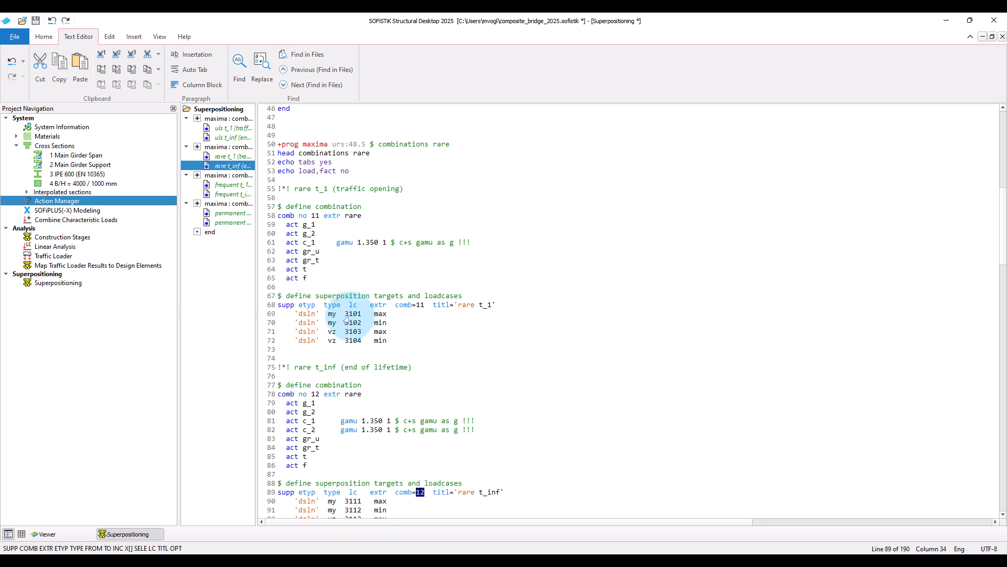
double_click(353, 322)
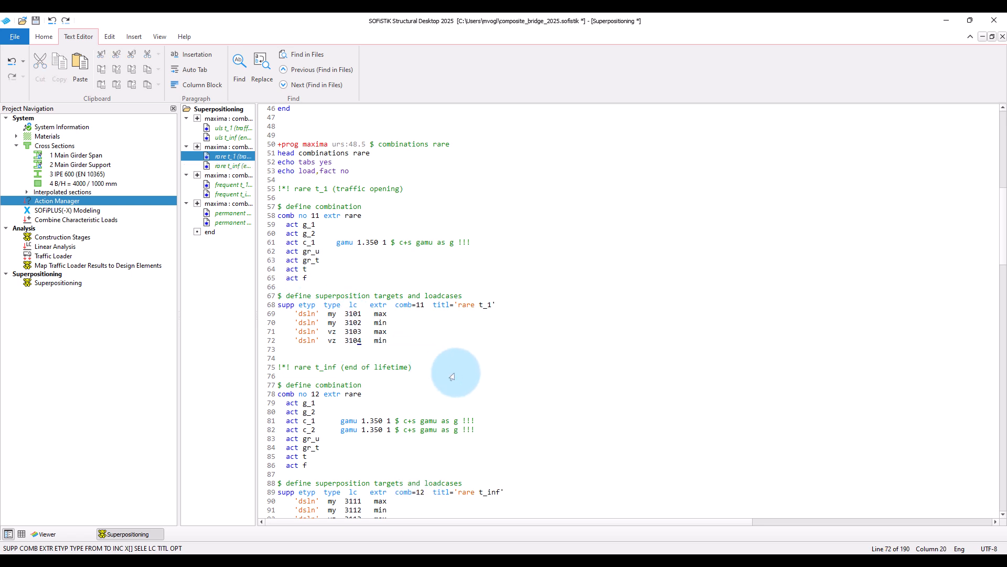
scroll(down, 3)
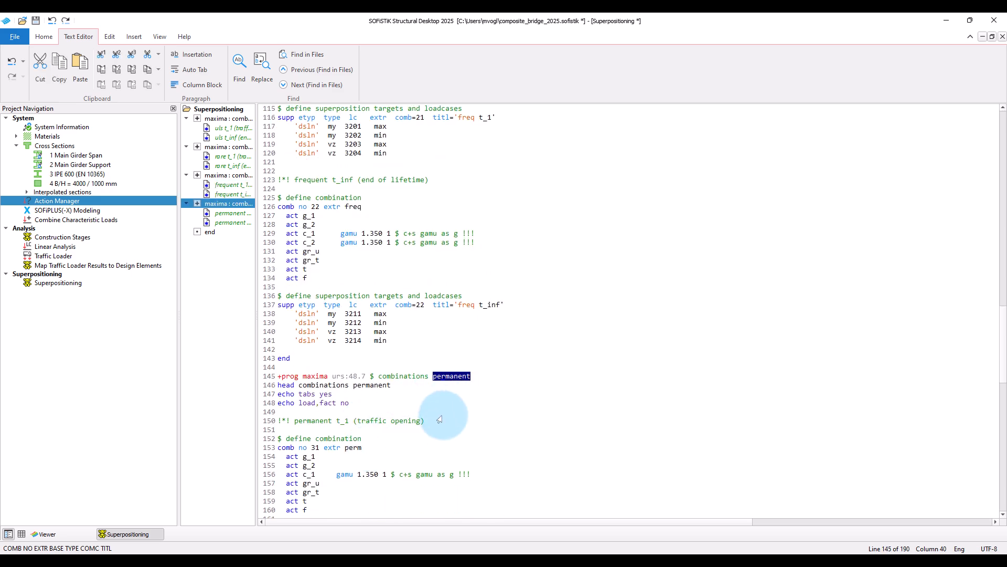
scroll(down, 3)
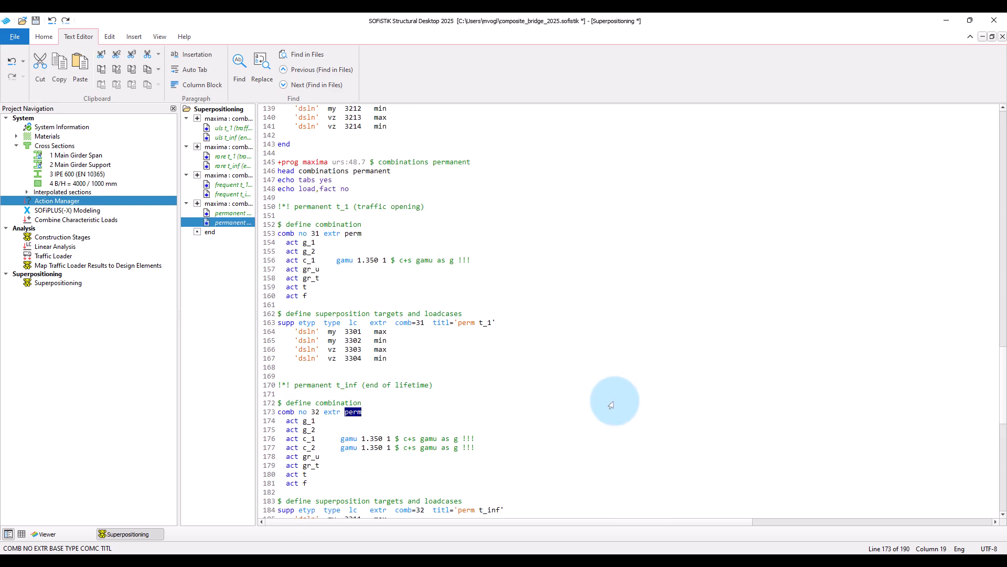
Run Calculate on the Superpositioning task and return to the Home tab.
right_click(58, 284)
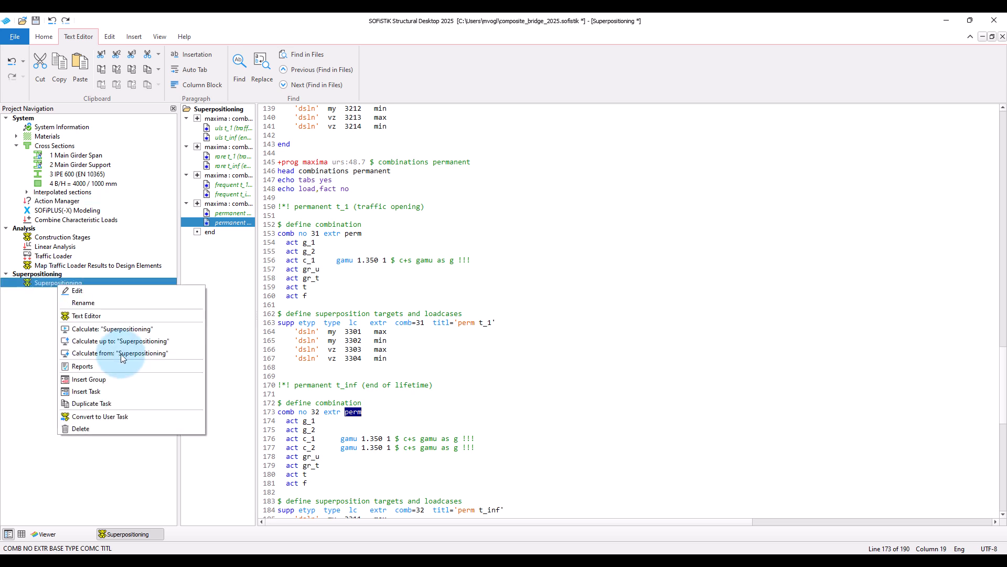
click(112, 329)
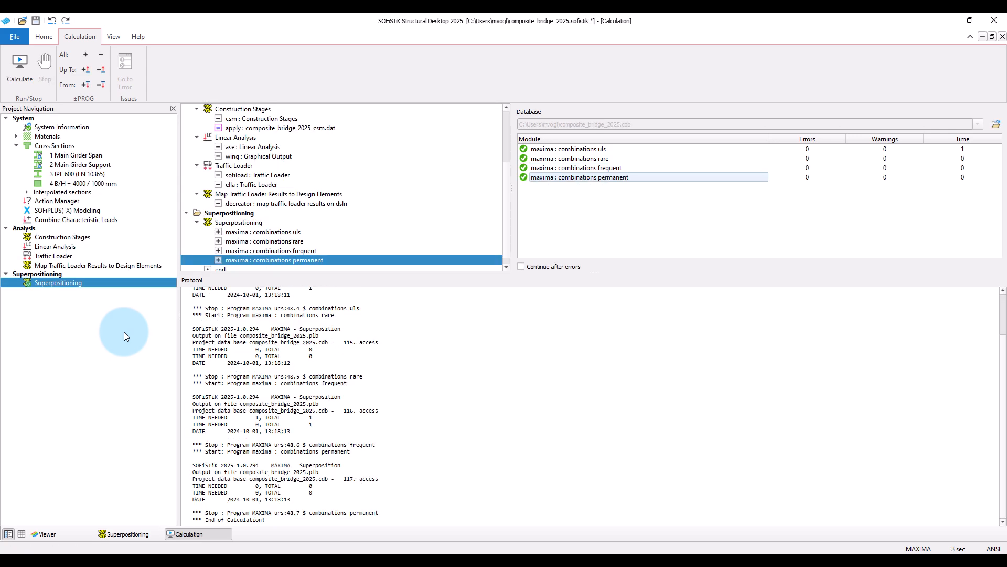
mouse_move(136, 341)
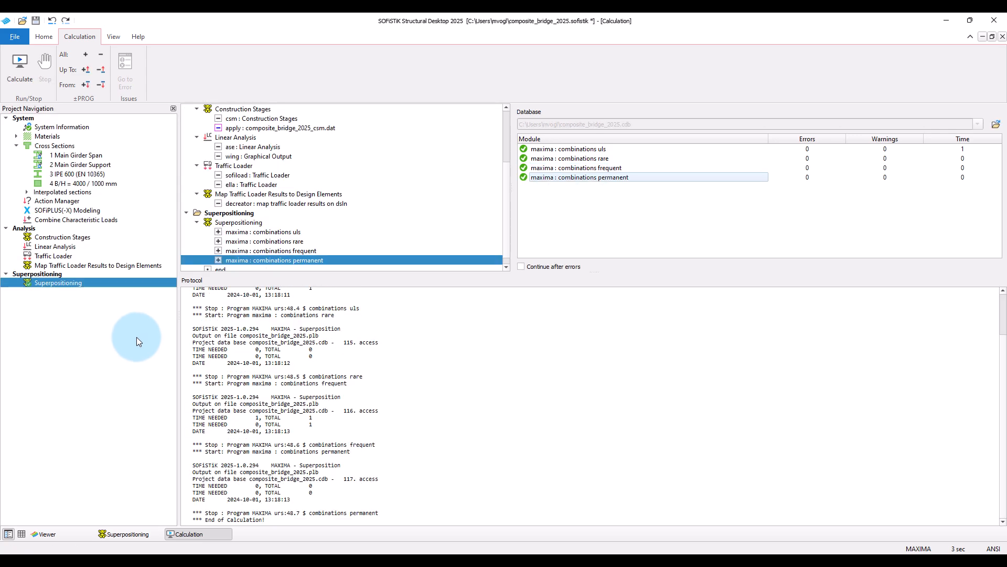
click(43, 37)
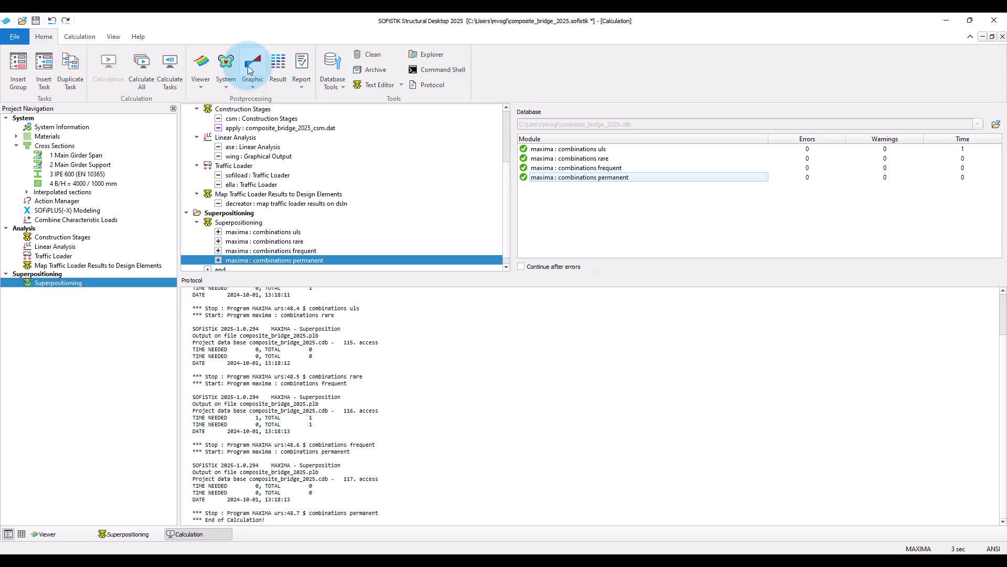
Launch SOFiSTiK Graphic and show design-element bending moment My for ULS t_1 maximum.
click(252, 67)
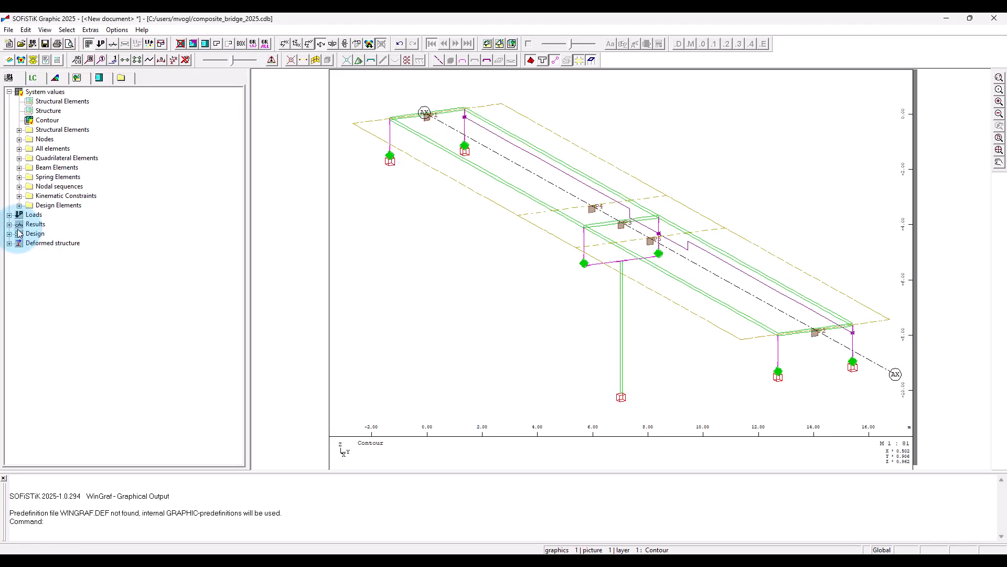
click(11, 224)
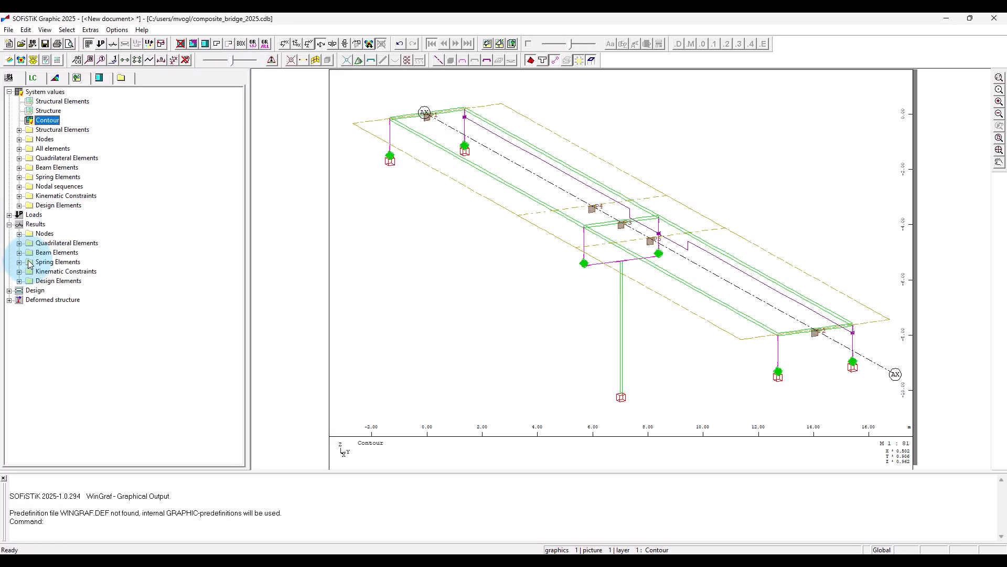
click(19, 281)
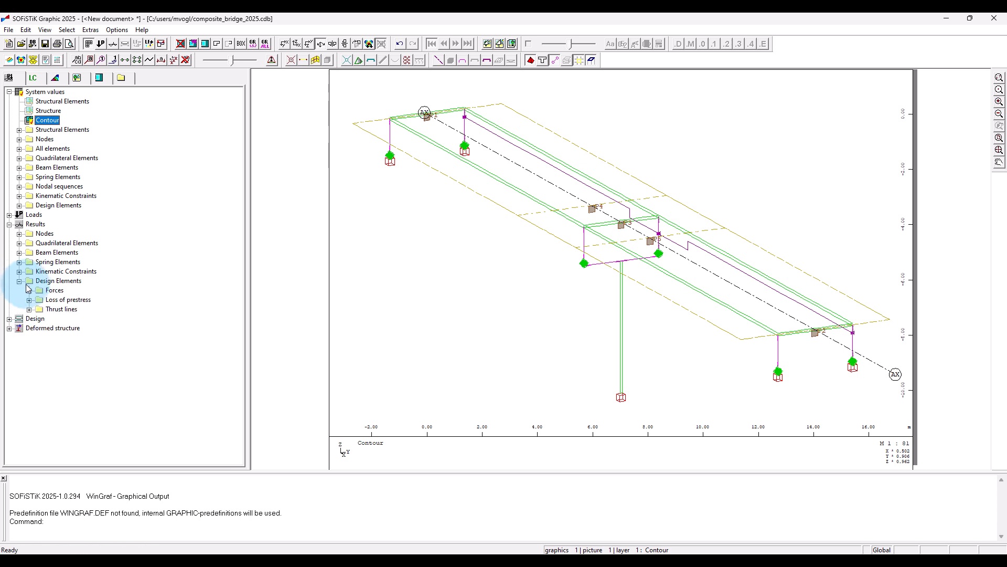
click(21, 290)
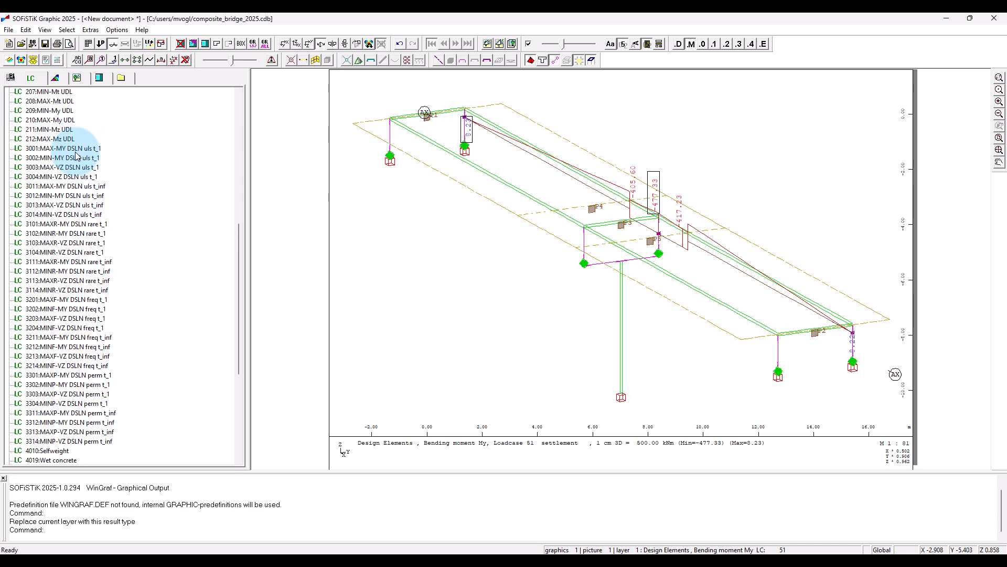
click(62, 148)
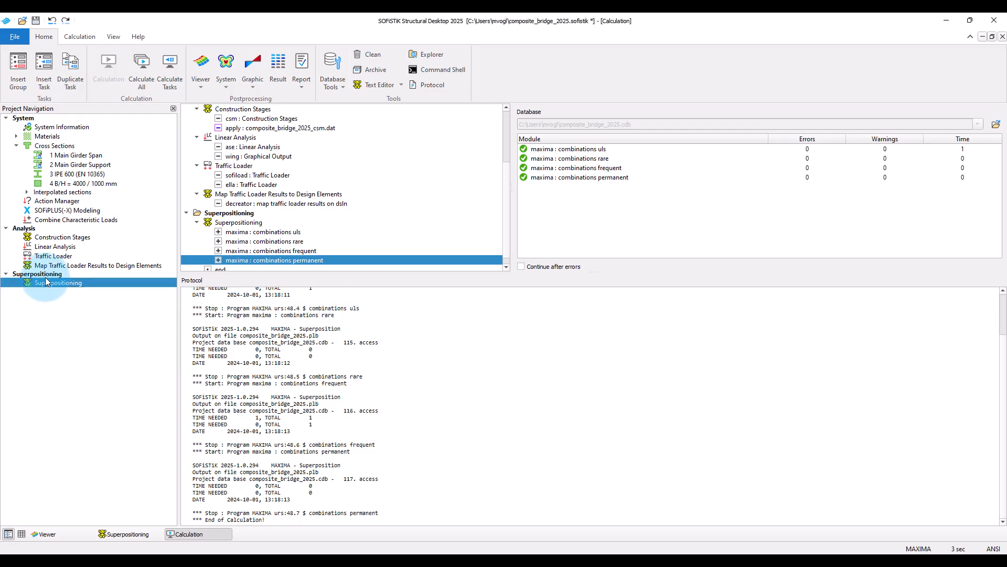
Display My envelopes for load cases 3002, 3011, 3101, 3201 and 3301 in turn.
double_click(273, 259)
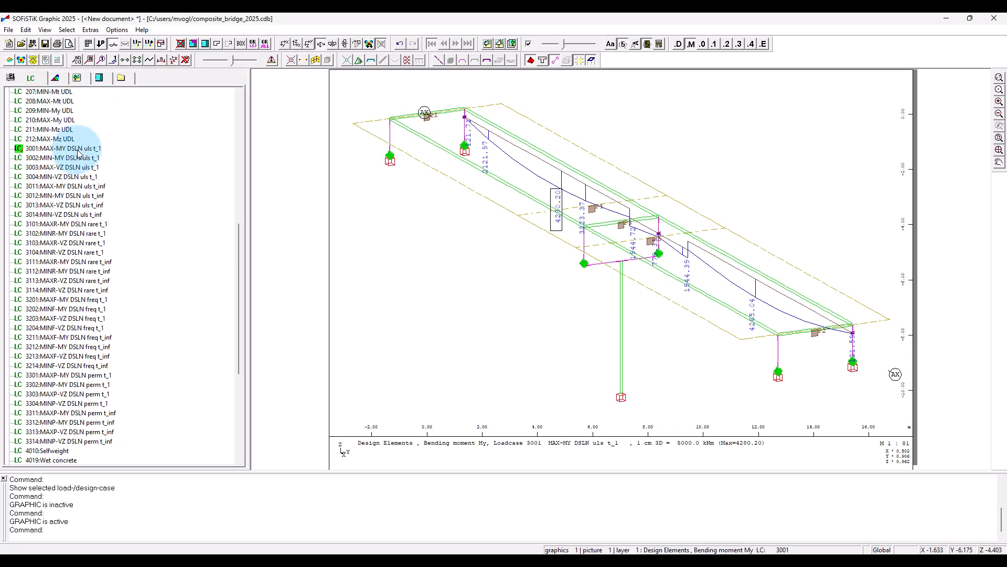
click(61, 159)
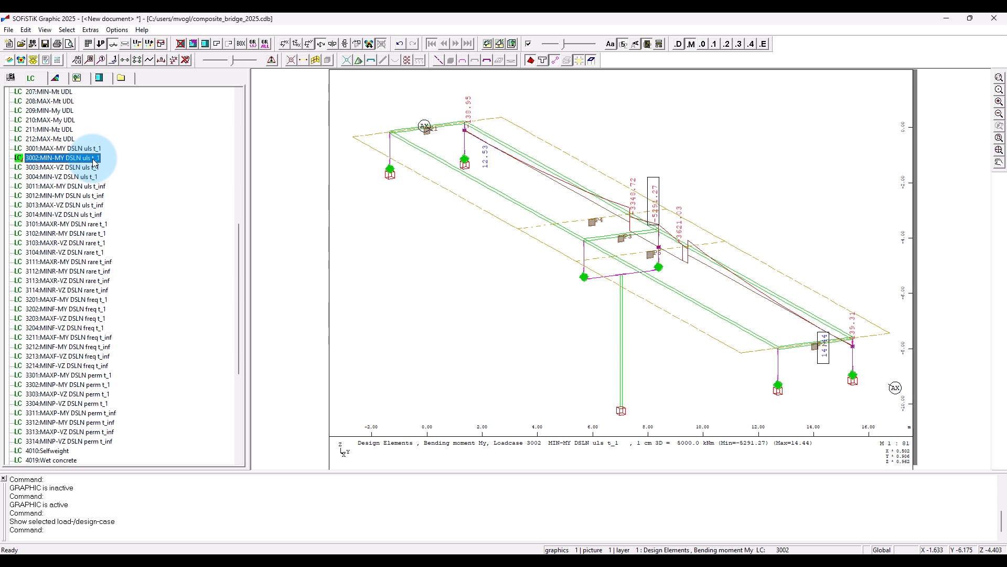
click(64, 186)
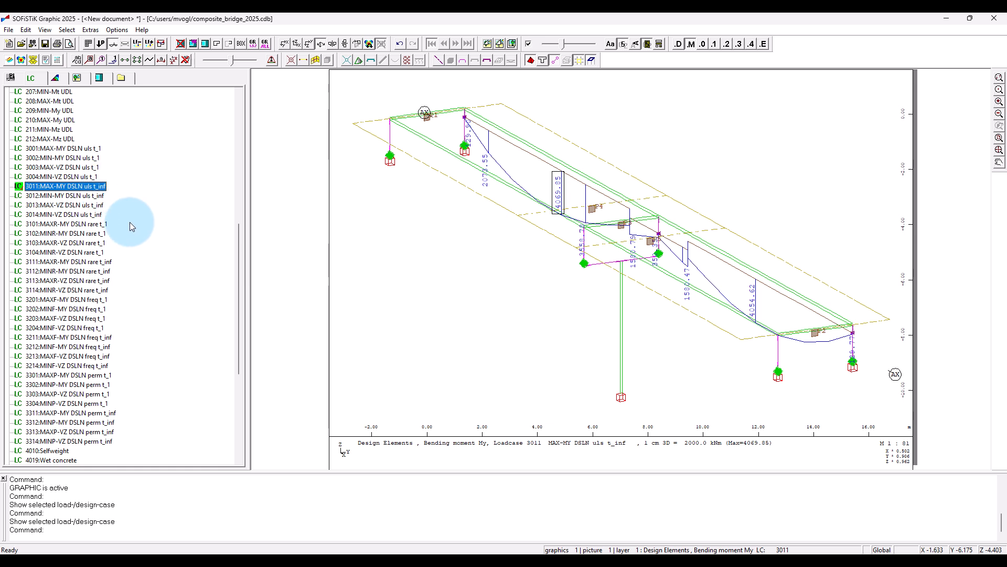
click(64, 223)
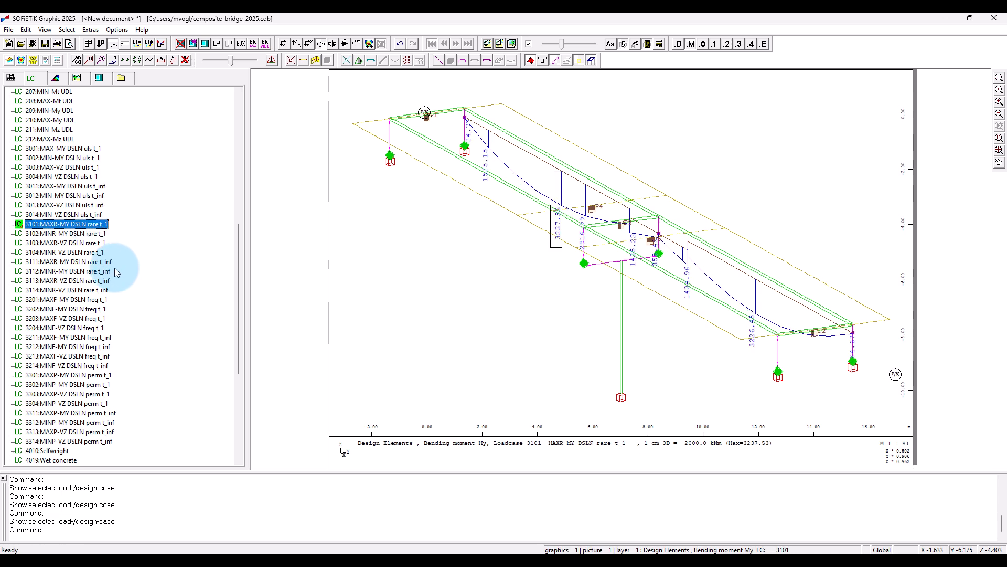
click(62, 299)
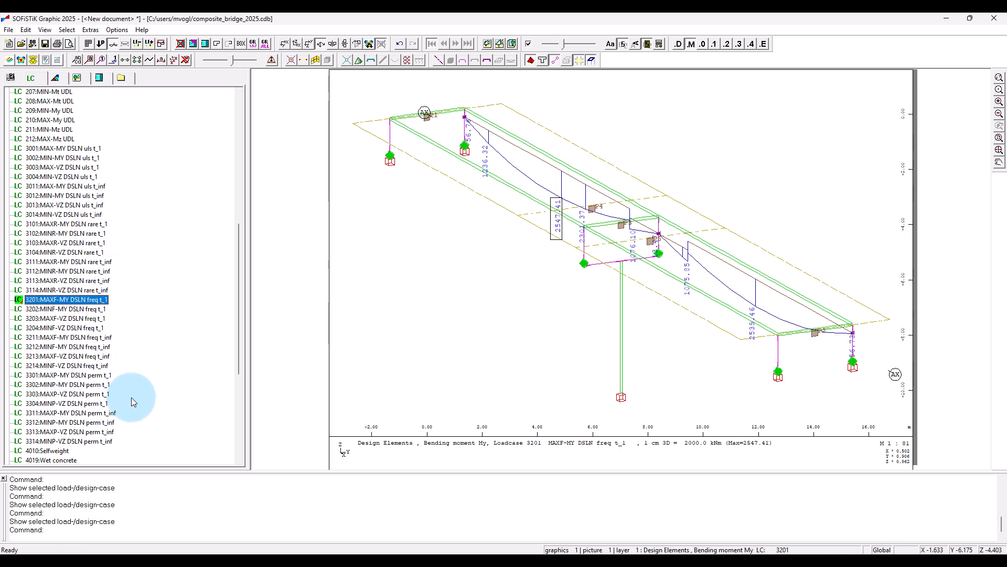
click(64, 375)
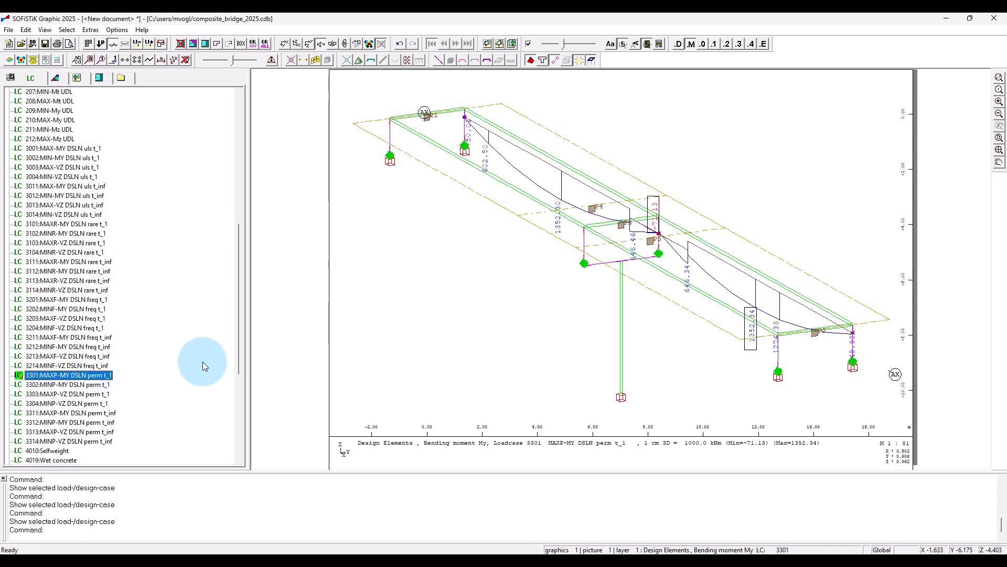